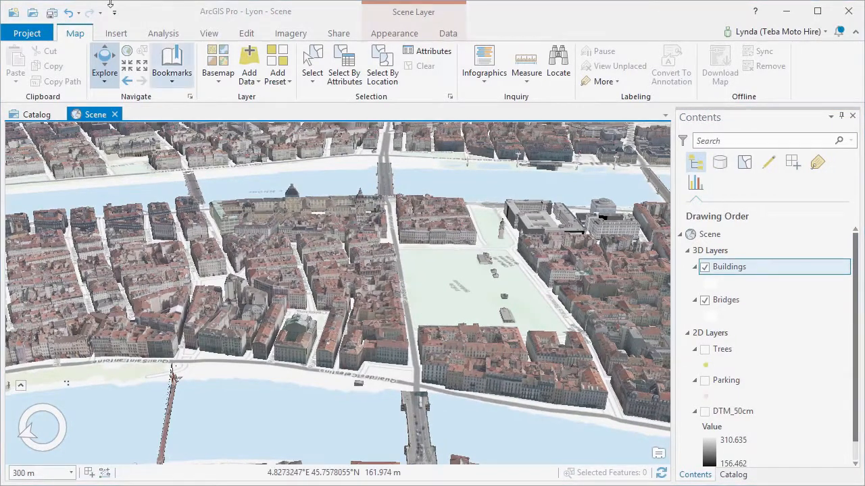
# Move the Parking layer above Trees in the Lyon scene's 2D Layers drawing order.
pyautogui.click(217, 61)
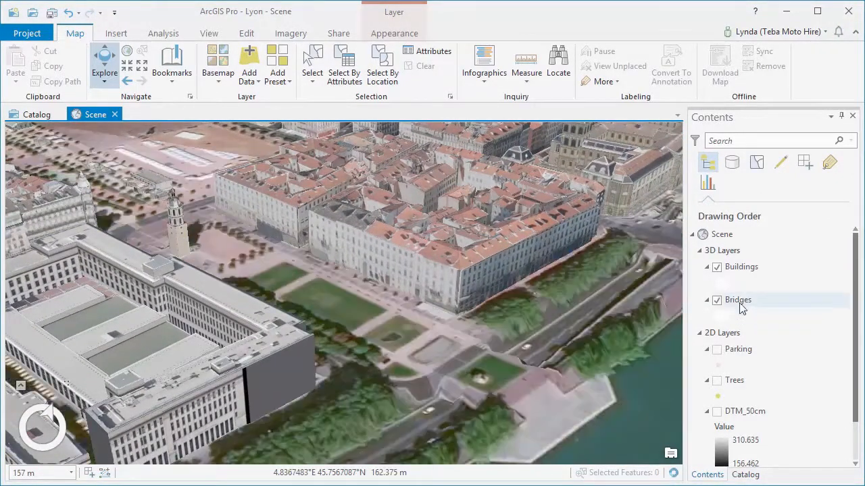
# Start Share Package for Lyon_Bridges.slpk with a summary beginning '3D mod'.
pyautogui.click(162, 32)
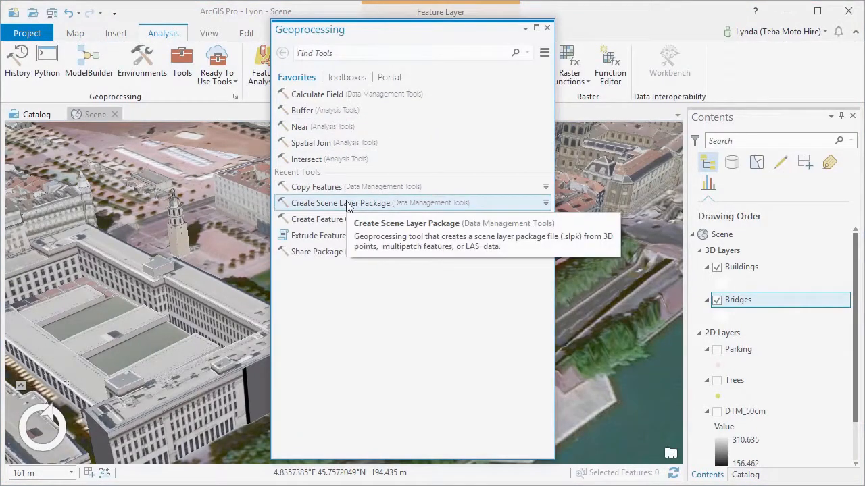
pyautogui.click(341, 203)
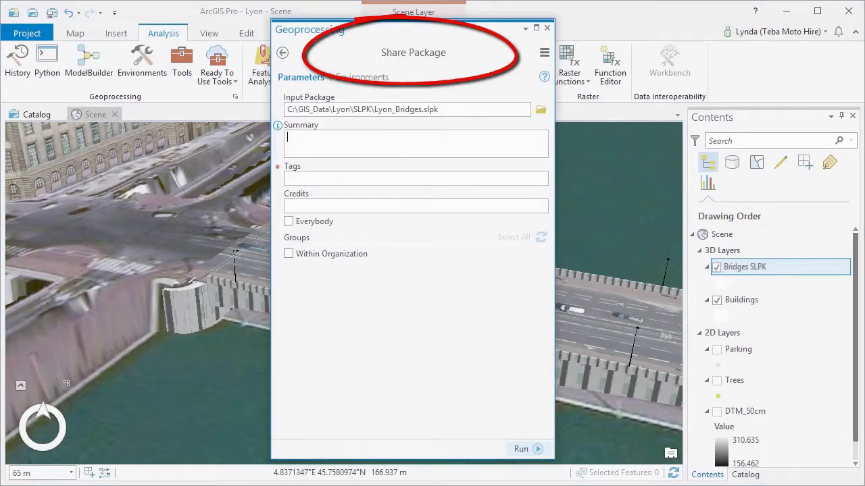
pyautogui.write('3D mod')
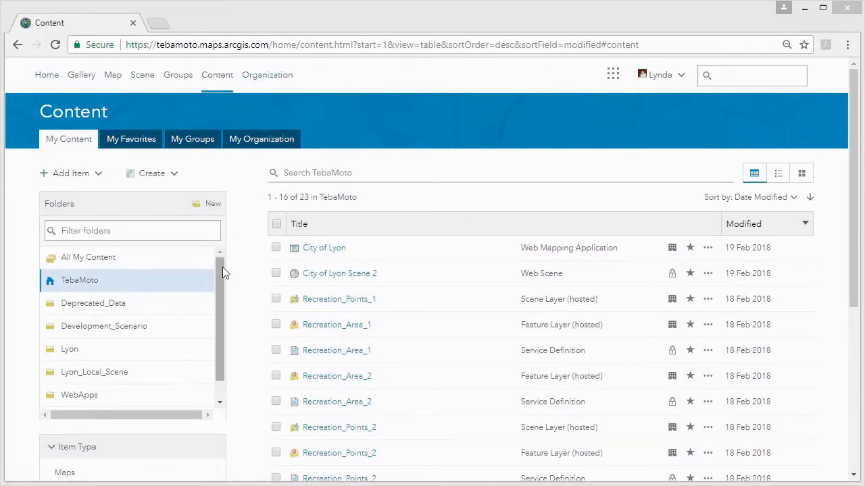
# Open City of Lyon Scene from the Lyon folder in Scene Viewer.
pyautogui.scroll(-3)
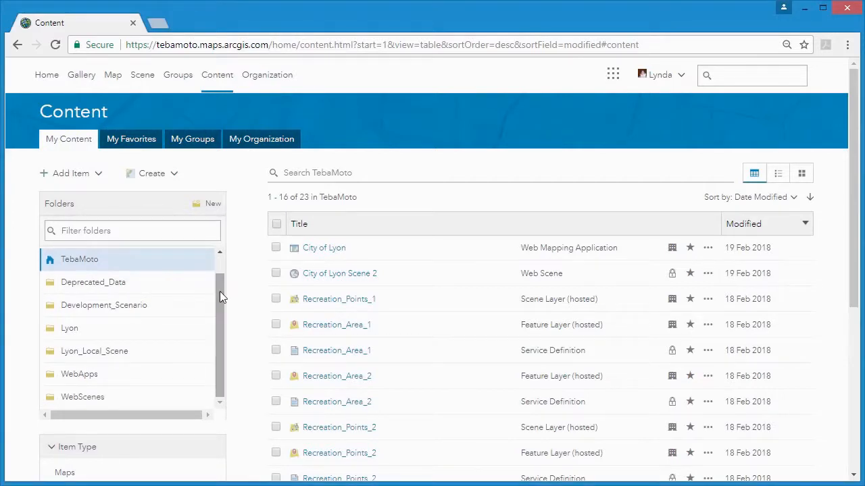
pyautogui.click(69, 329)
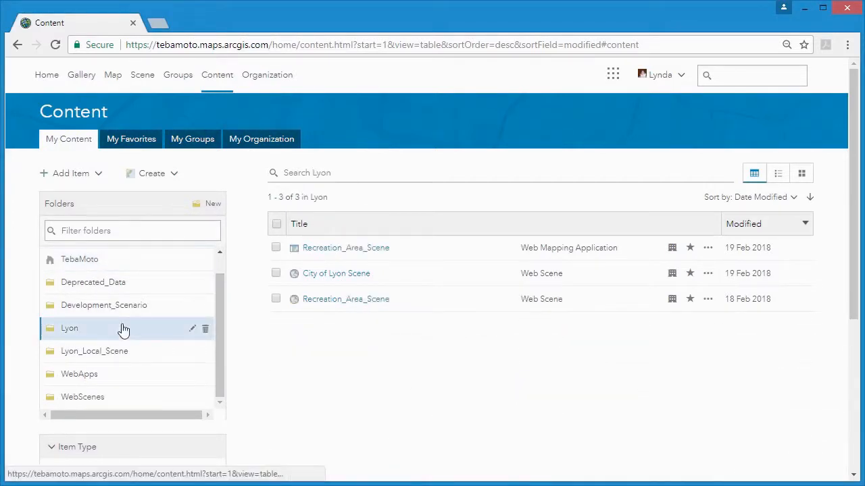
pyautogui.moveTo(119, 318)
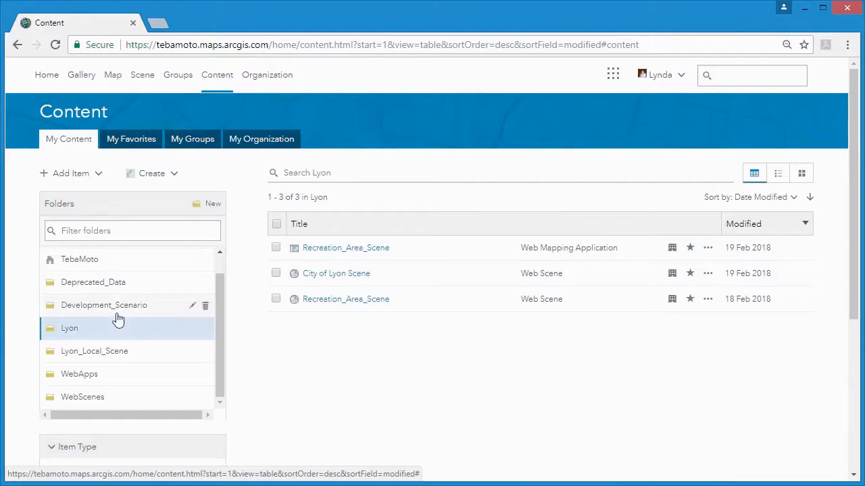
pyautogui.click(335, 273)
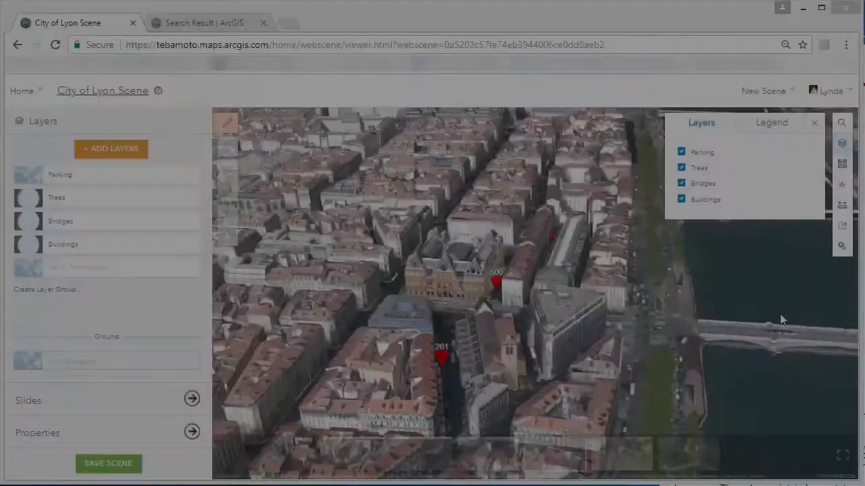
# Style Parking with 3D Types and a new Free colour, then start 3D Types for Trees.
pyautogui.click(772, 122)
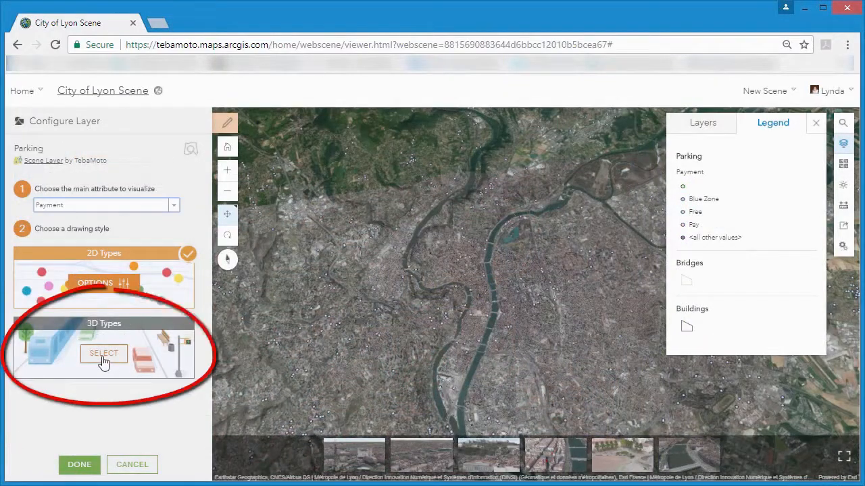
pyautogui.click(104, 354)
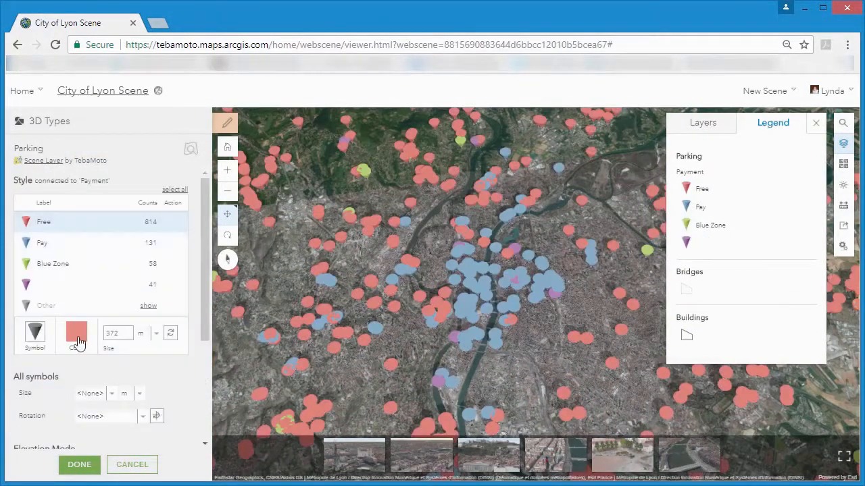
pyautogui.click(76, 332)
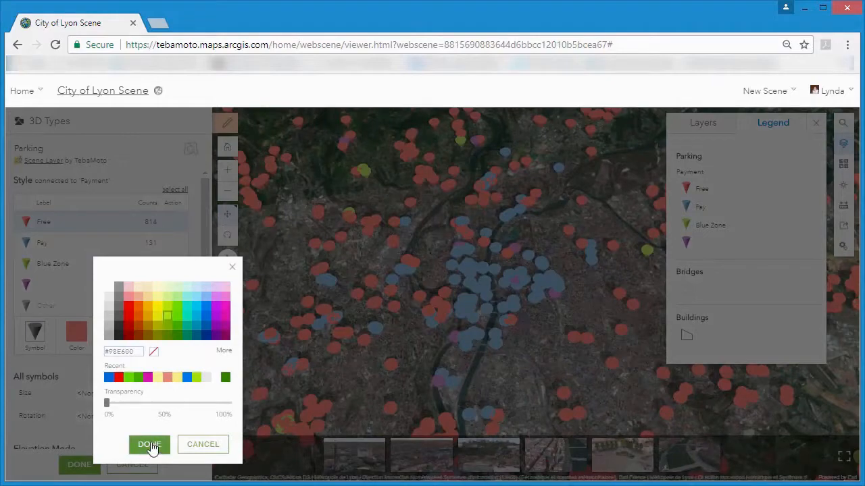
pyautogui.click(148, 443)
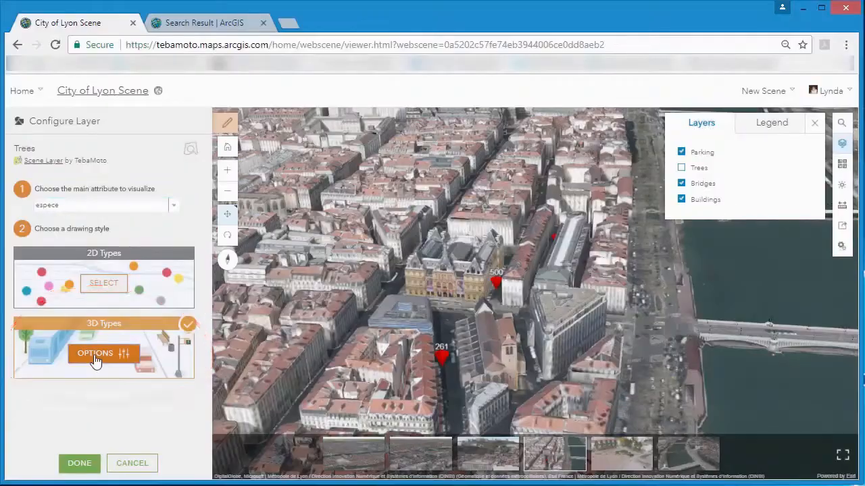
pyautogui.click(95, 354)
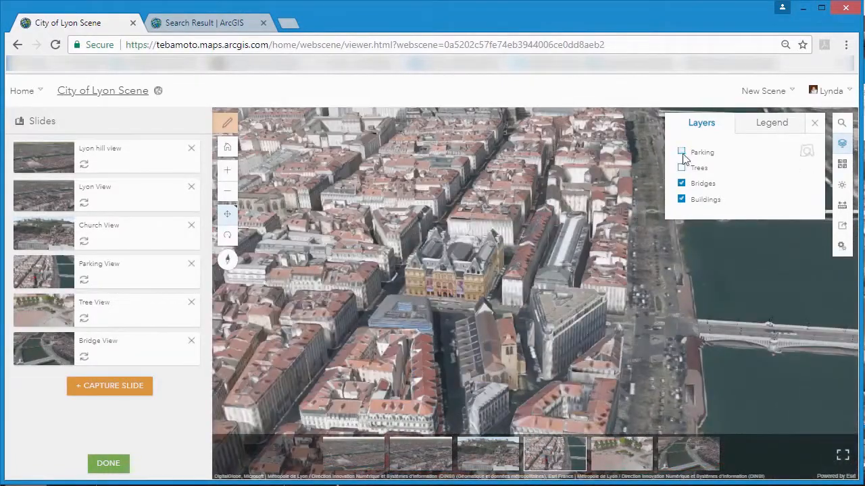
# Save City of Lyon Scene keeping the current state as the initial scene state.
pyautogui.click(681, 151)
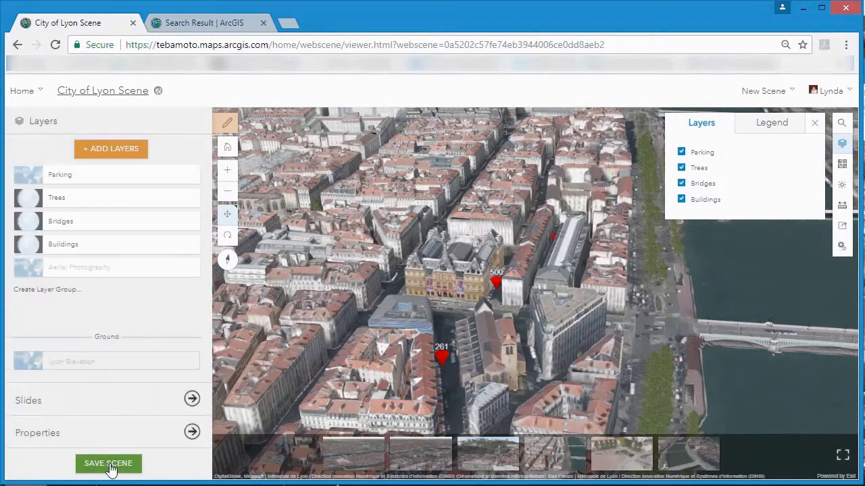
pyautogui.click(108, 464)
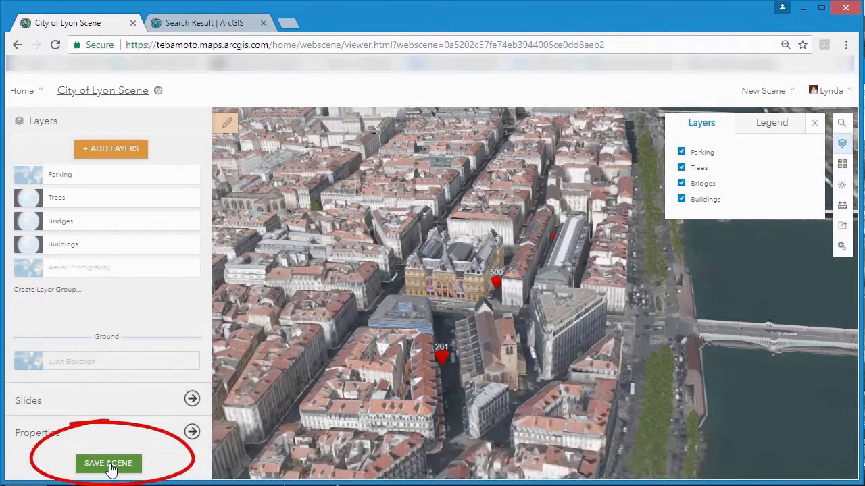
pyautogui.click(108, 463)
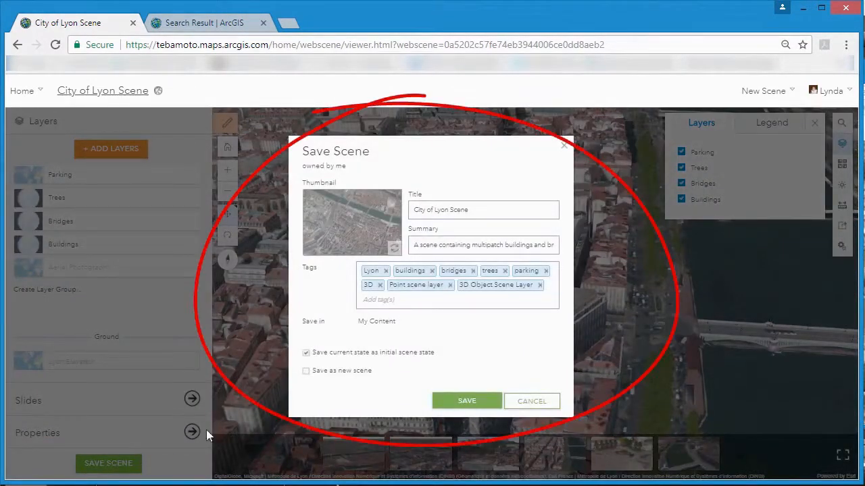
pyautogui.click(466, 400)
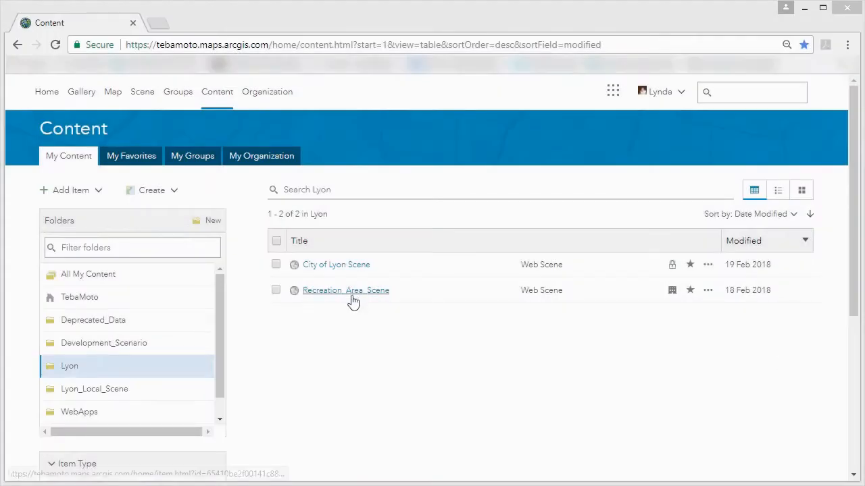
# Create a Web AppBuilder web app from the Recreation_Area_Scene item in the Lyon folder.
pyautogui.click(346, 289)
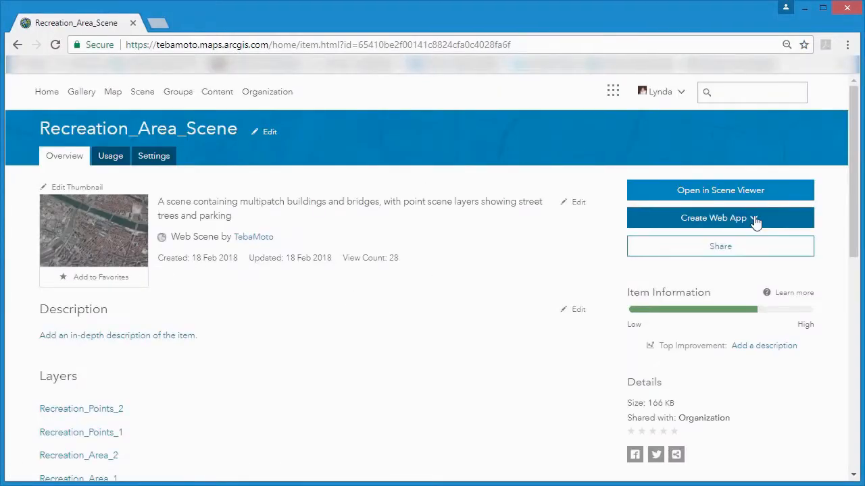
pyautogui.click(721, 217)
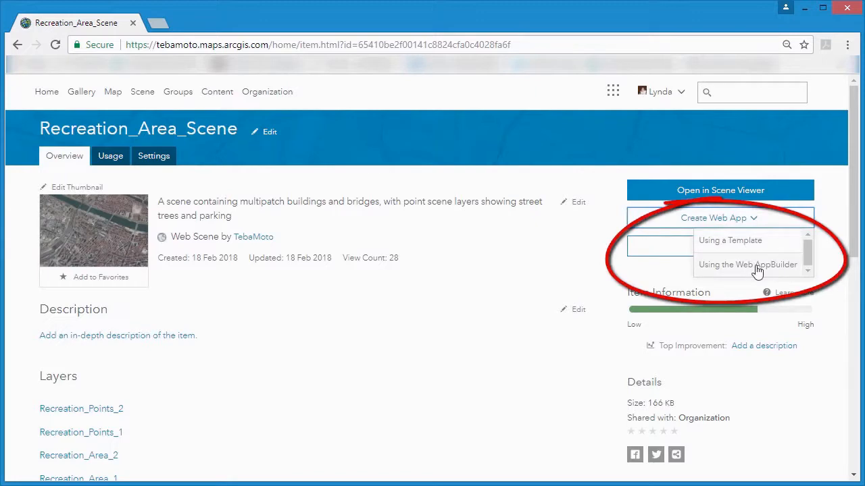
pyautogui.click(749, 264)
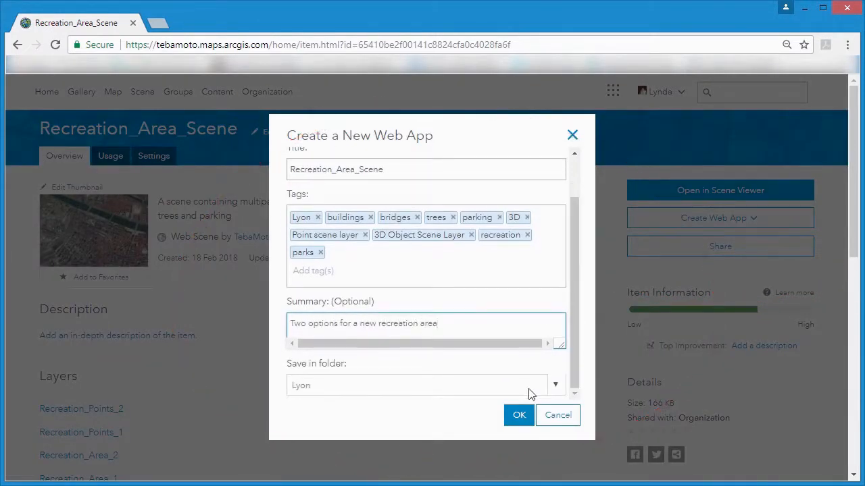
pyautogui.click(519, 415)
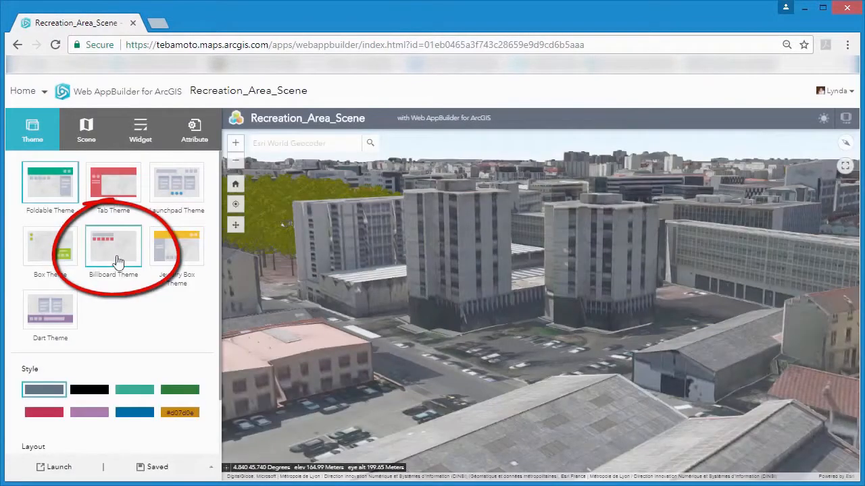
# Apply the Billboard theme and test Sun/Shade with GMT+1 time zone and the time slider.
pyautogui.click(114, 182)
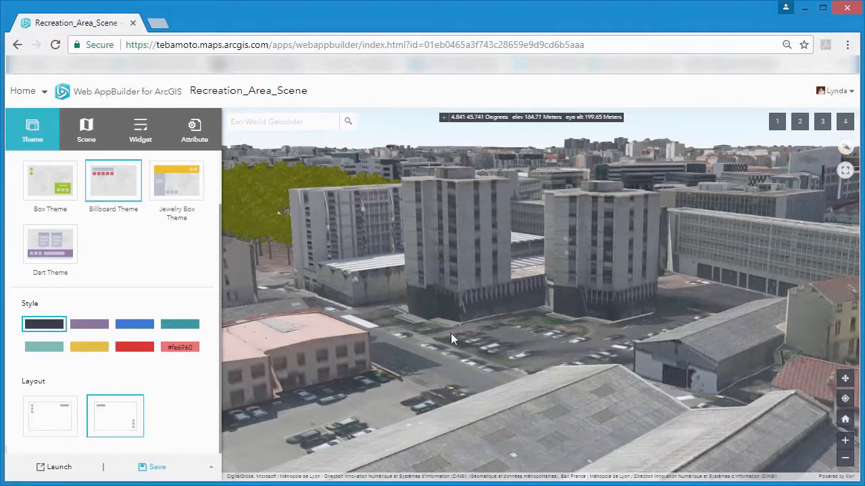
pyautogui.click(140, 128)
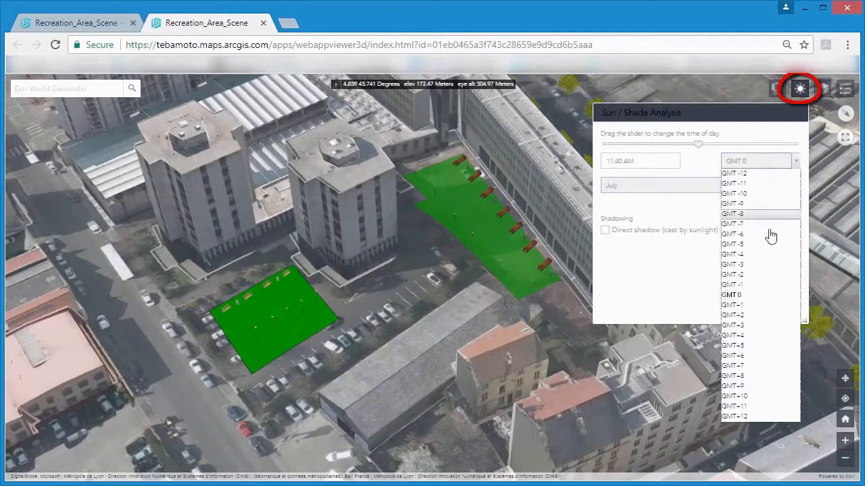
pyautogui.click(733, 305)
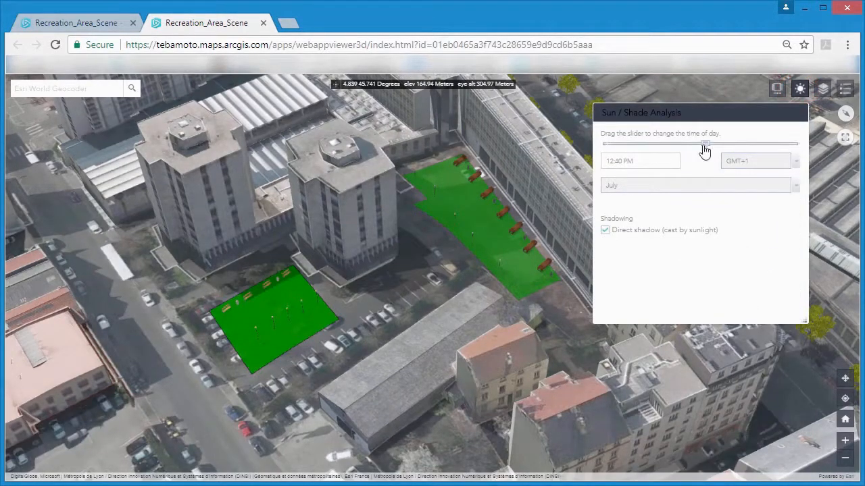
pyautogui.moveTo(706, 143); pyautogui.dragTo(687, 144)
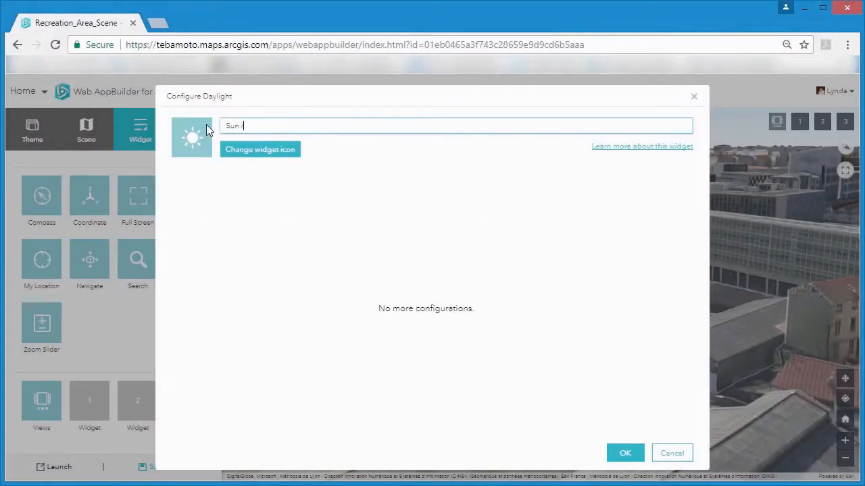
# Rename the Daylight widget, save the app and check the Views list in the launched app.
pyautogui.click(624, 453)
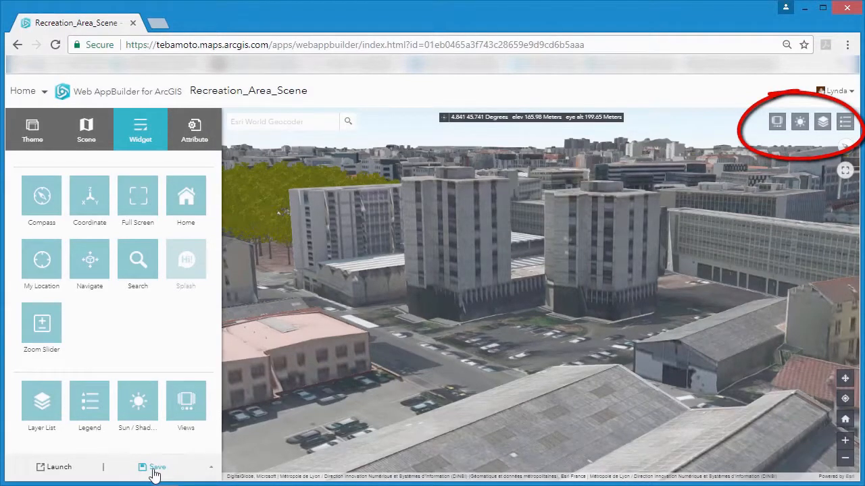
pyautogui.click(156, 467)
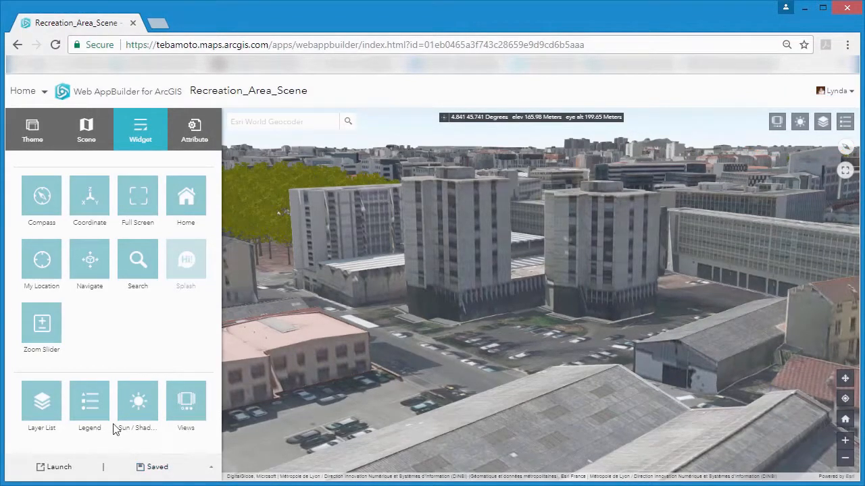
pyautogui.click(60, 468)
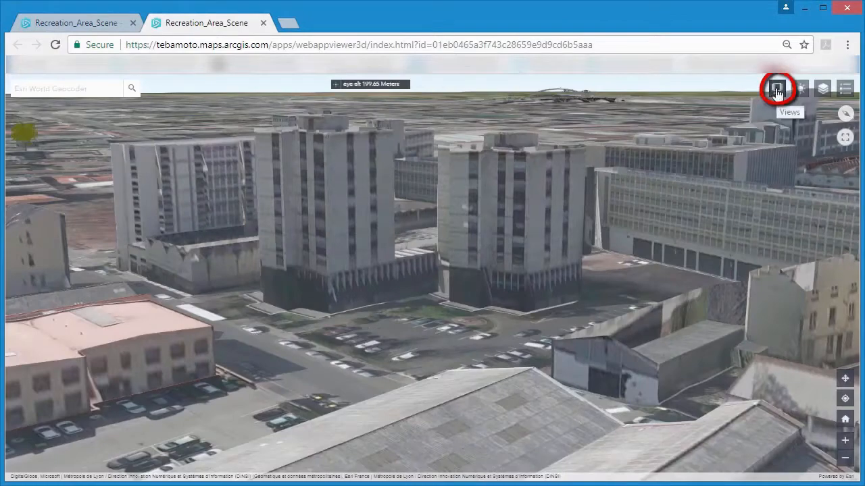
pyautogui.click(776, 89)
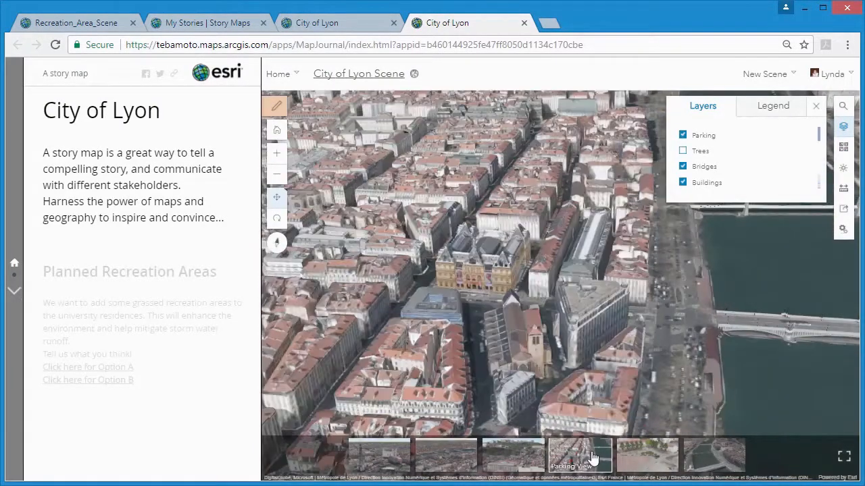
# Review the Planned Recreation Areas section, then start a new Map Journal story from scratch.
pyautogui.click(578, 454)
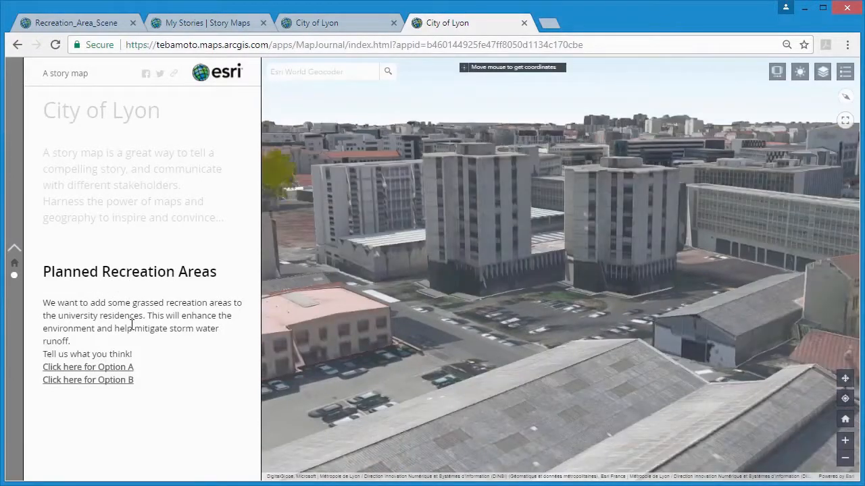
pyautogui.click(88, 367)
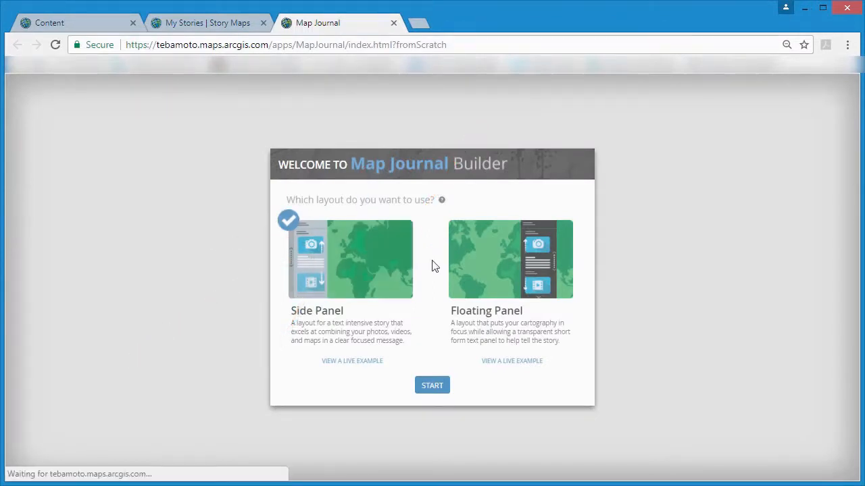
# Add a Side Panel section with 'Tell us what you thin' prompt and a 'Click here for Option A' link.
pyautogui.click(432, 385)
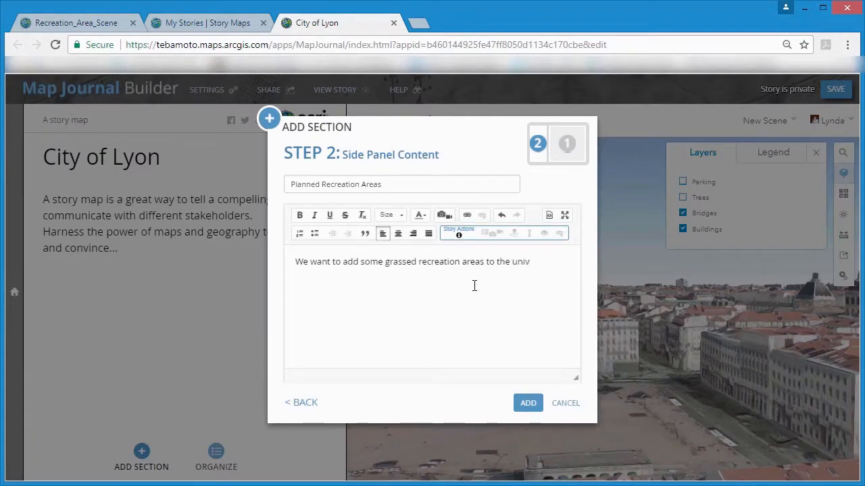
pyautogui.click(527, 403)
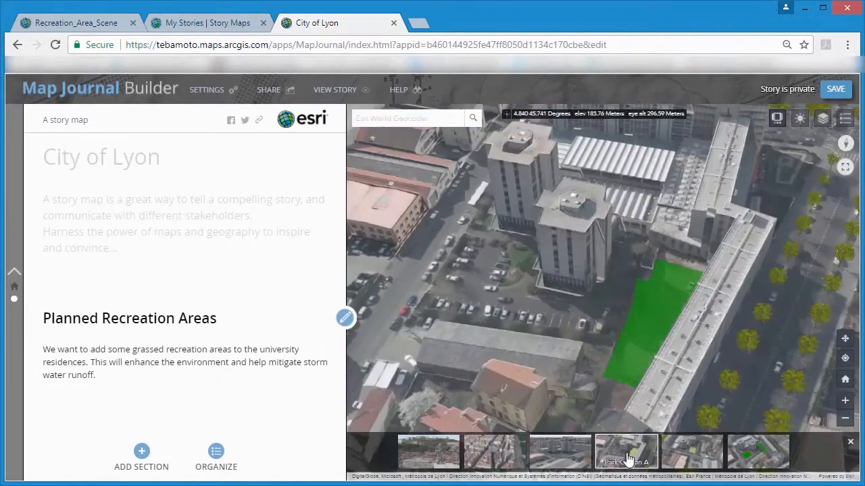
pyautogui.click(345, 317)
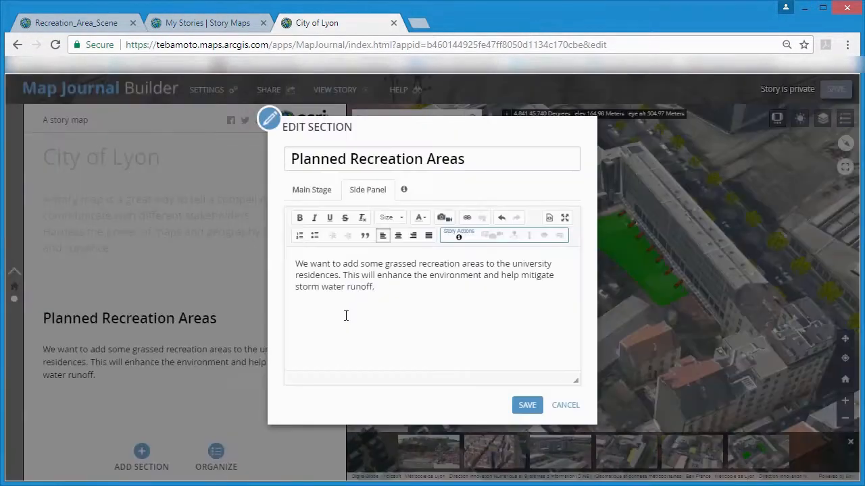
pyautogui.write('Tell us what you thin')
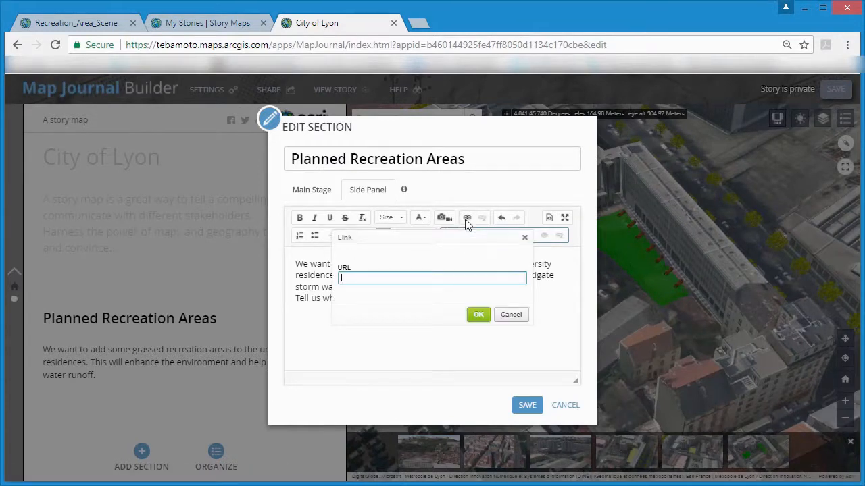
pyautogui.write('Click here for Option A')
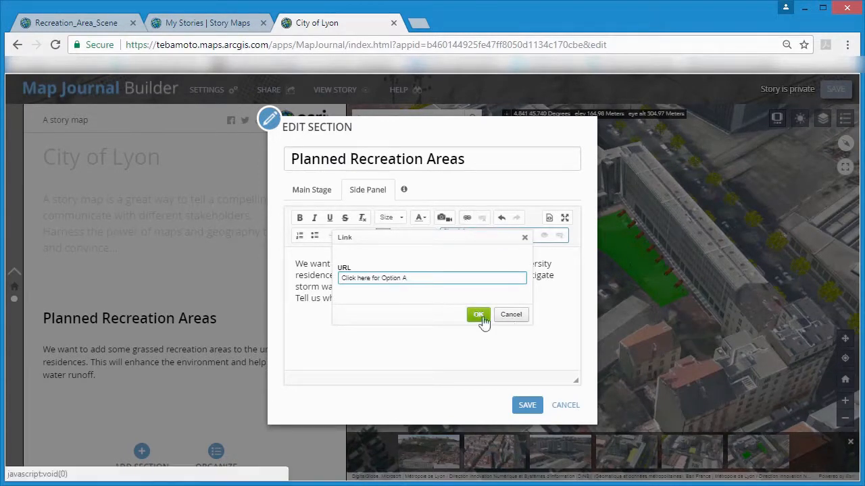
pyautogui.click(479, 315)
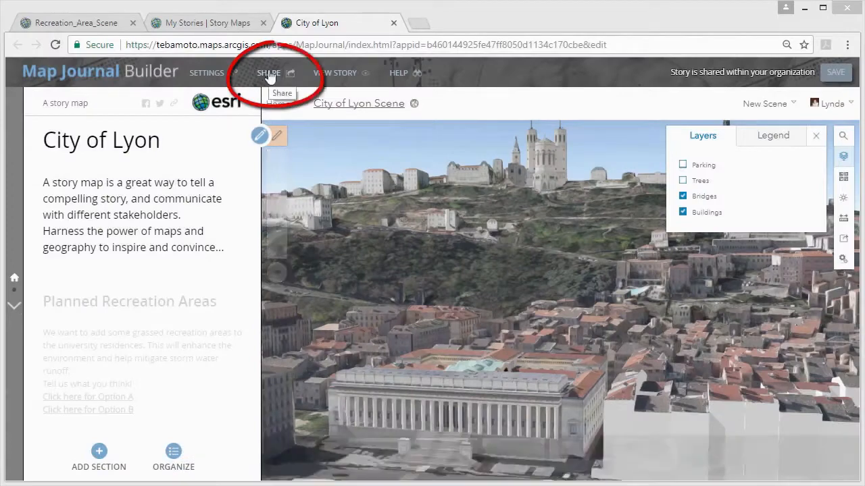
# Share the story with the Organization, then show the green recreation area view in the published story.
pyautogui.click(268, 73)
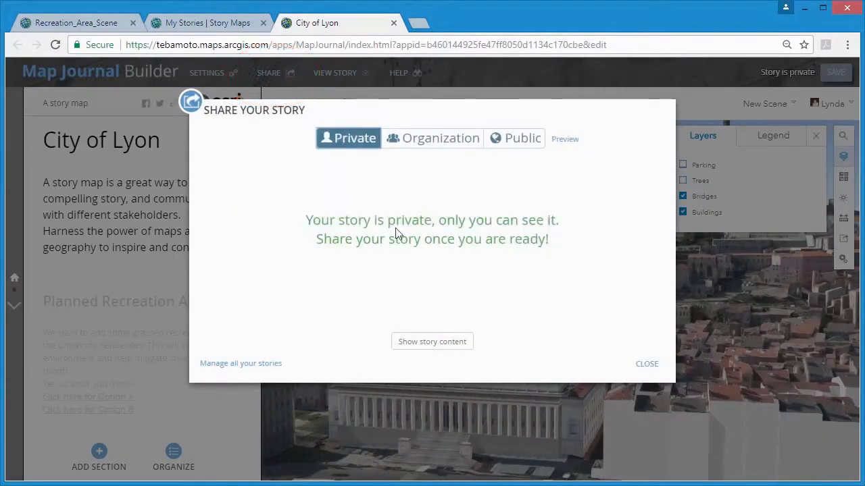
pyautogui.click(433, 138)
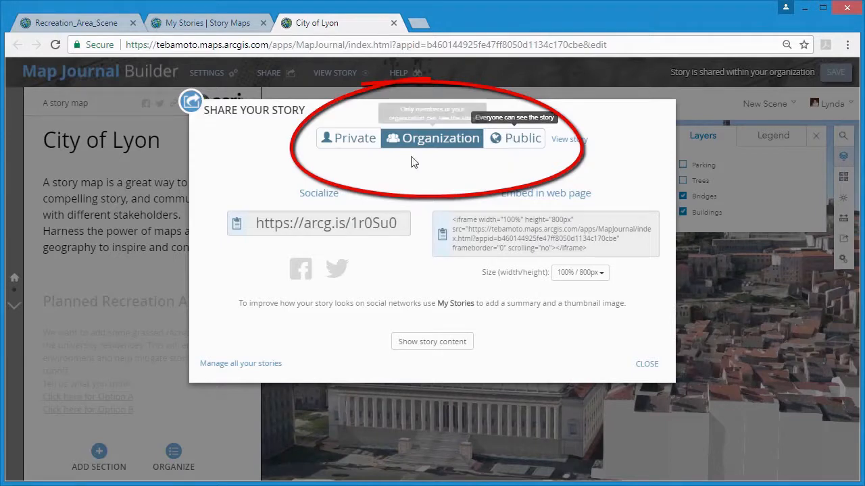
pyautogui.click(235, 223)
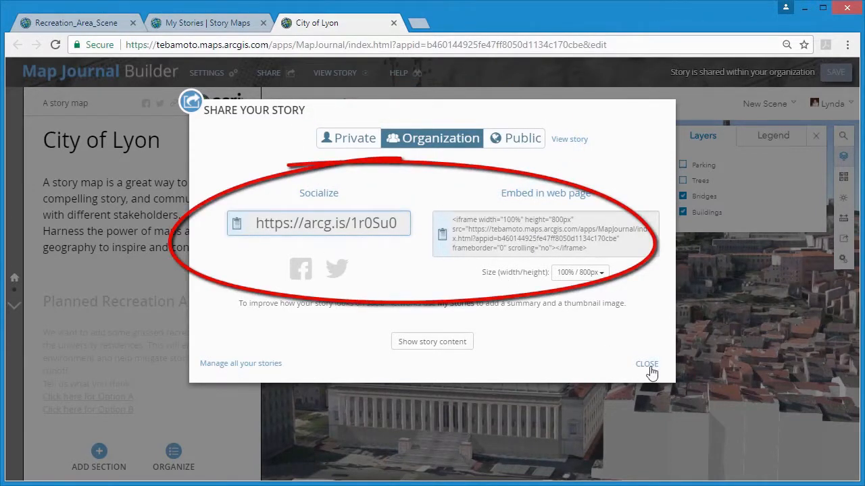
pyautogui.click(646, 363)
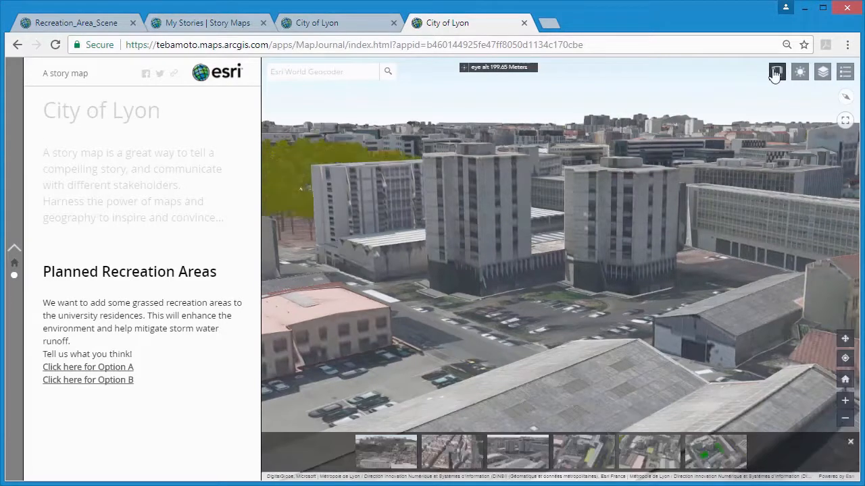
pyautogui.click(584, 451)
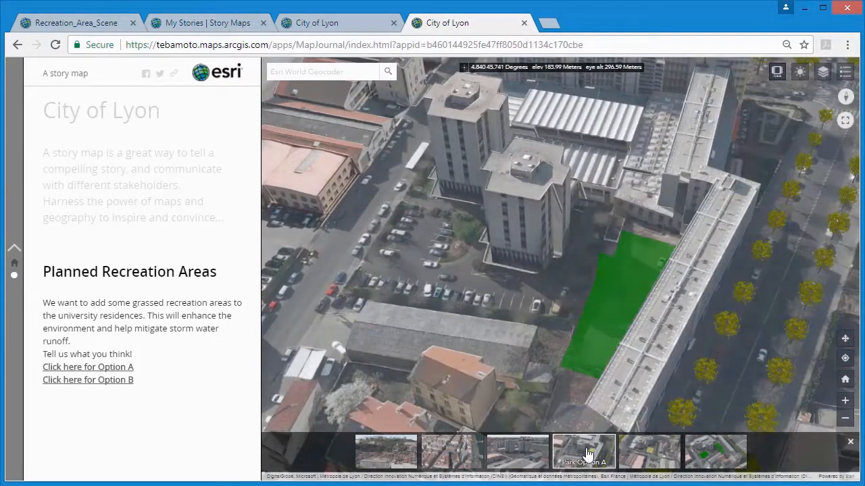